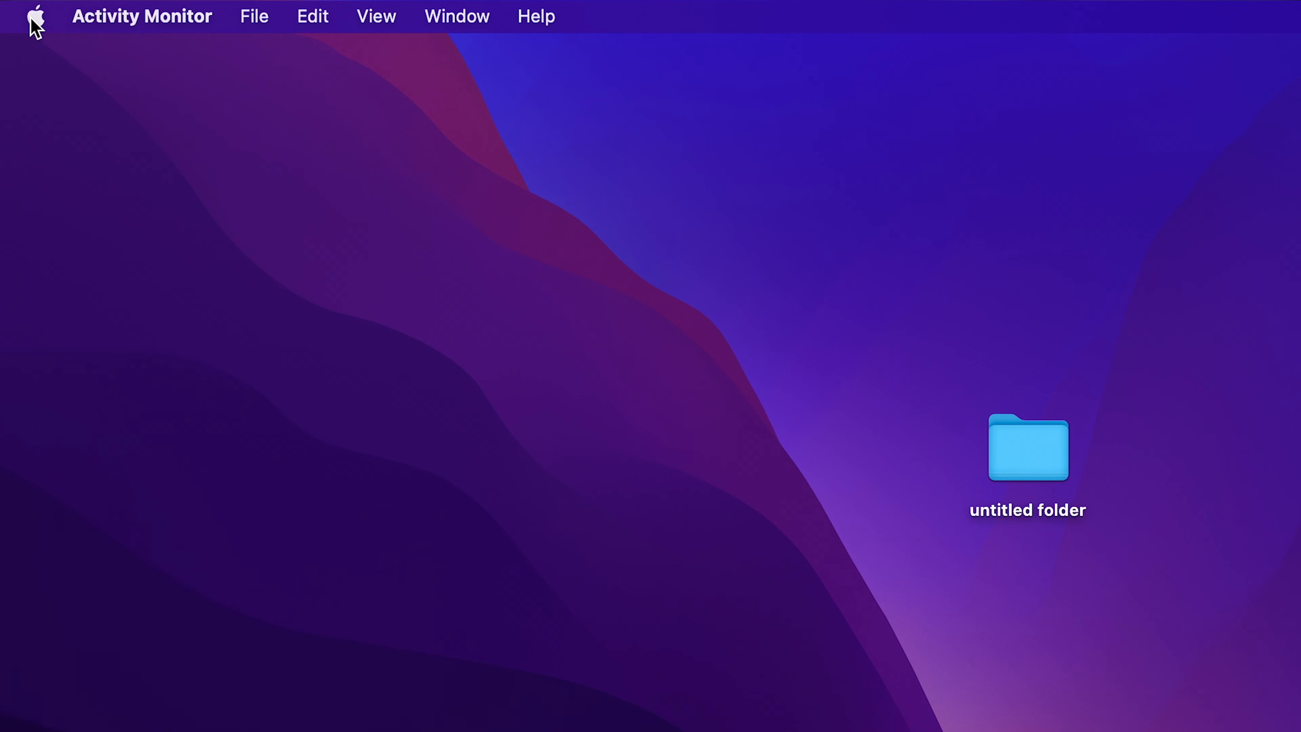
Launch System Preferences from the Apple menu to its main overview
{"action": "left_click", "coordinate": [39, 15]}
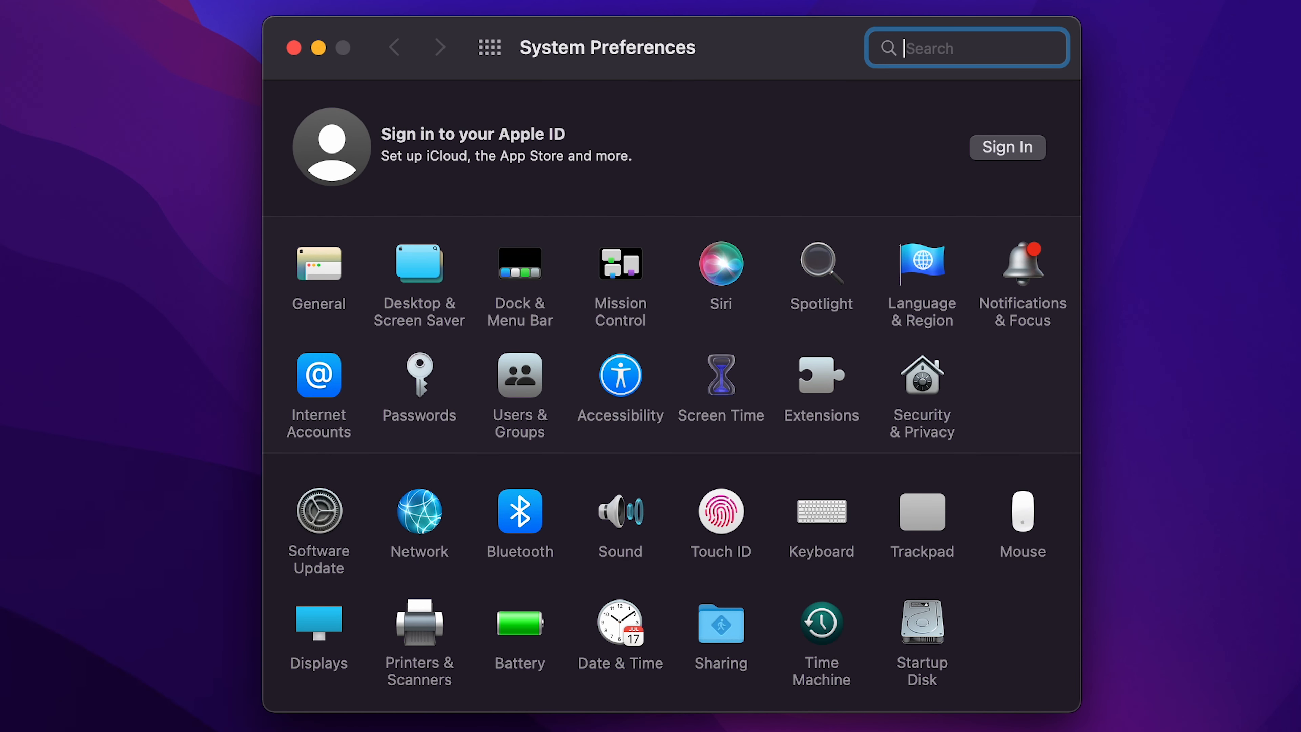
{"action": "mouse_move", "coordinate": [516, 397]}
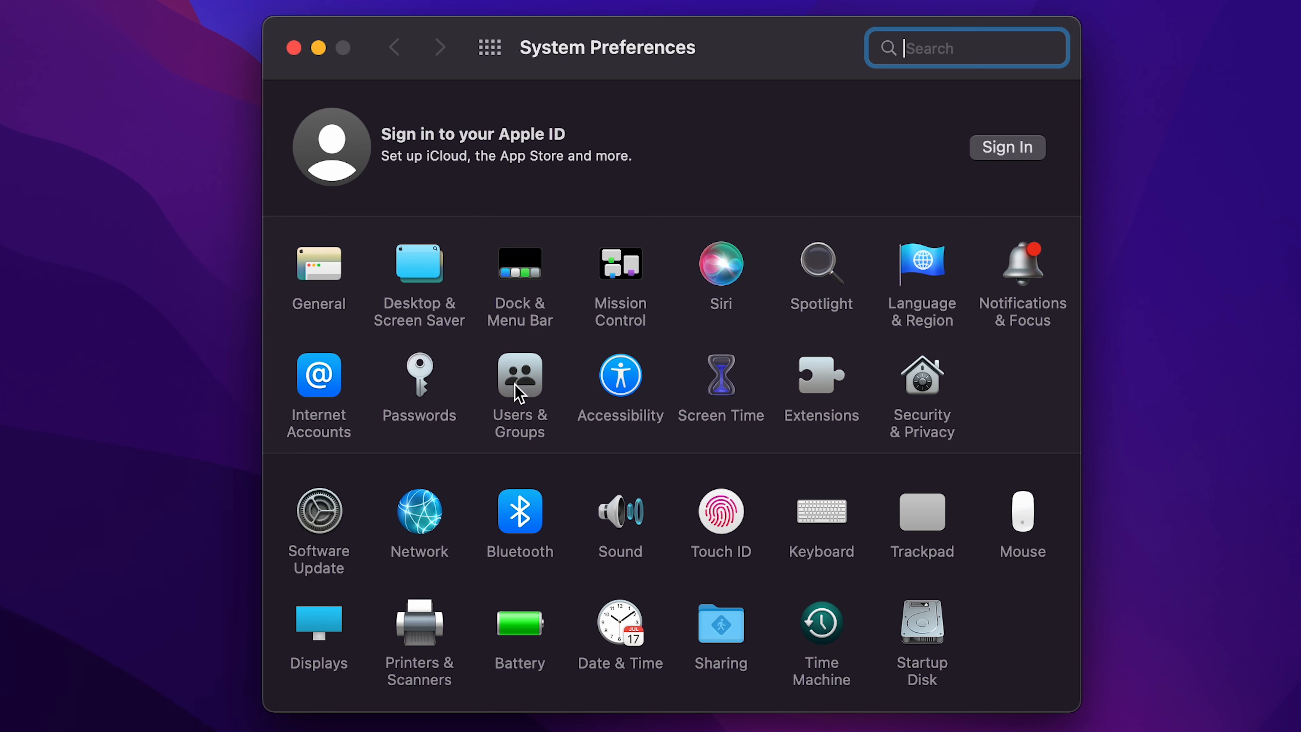
Enter Users & Groups and select the current admin user account
{"action": "left_click", "coordinate": [518, 375]}
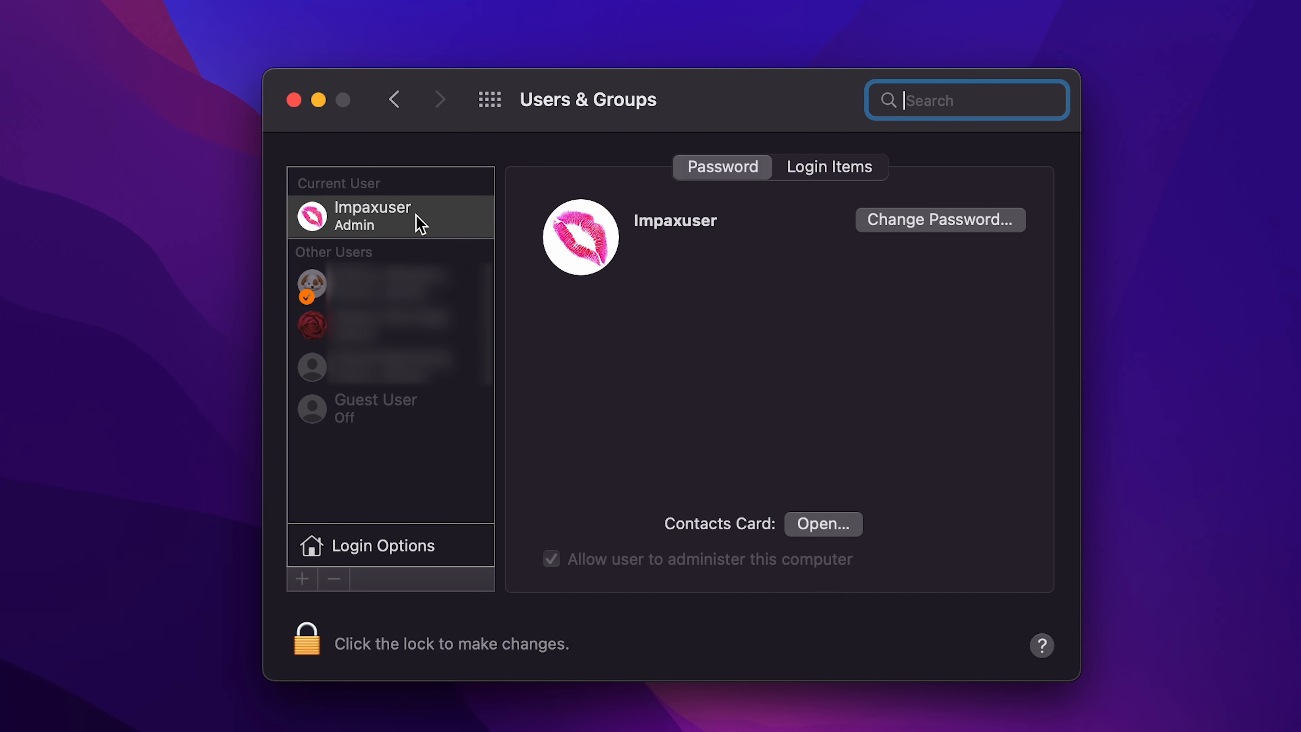
{"action": "mouse_move", "coordinate": [418, 224]}
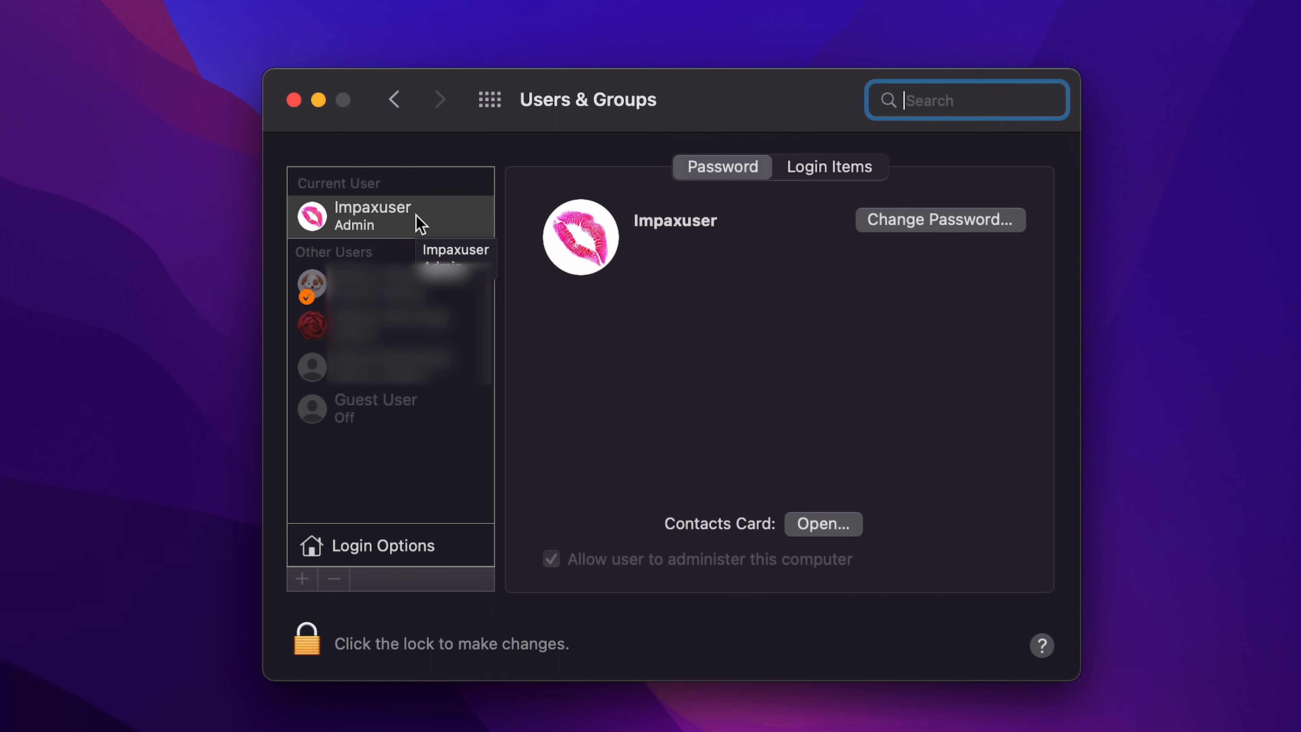
{"action": "left_click", "coordinate": [372, 217]}
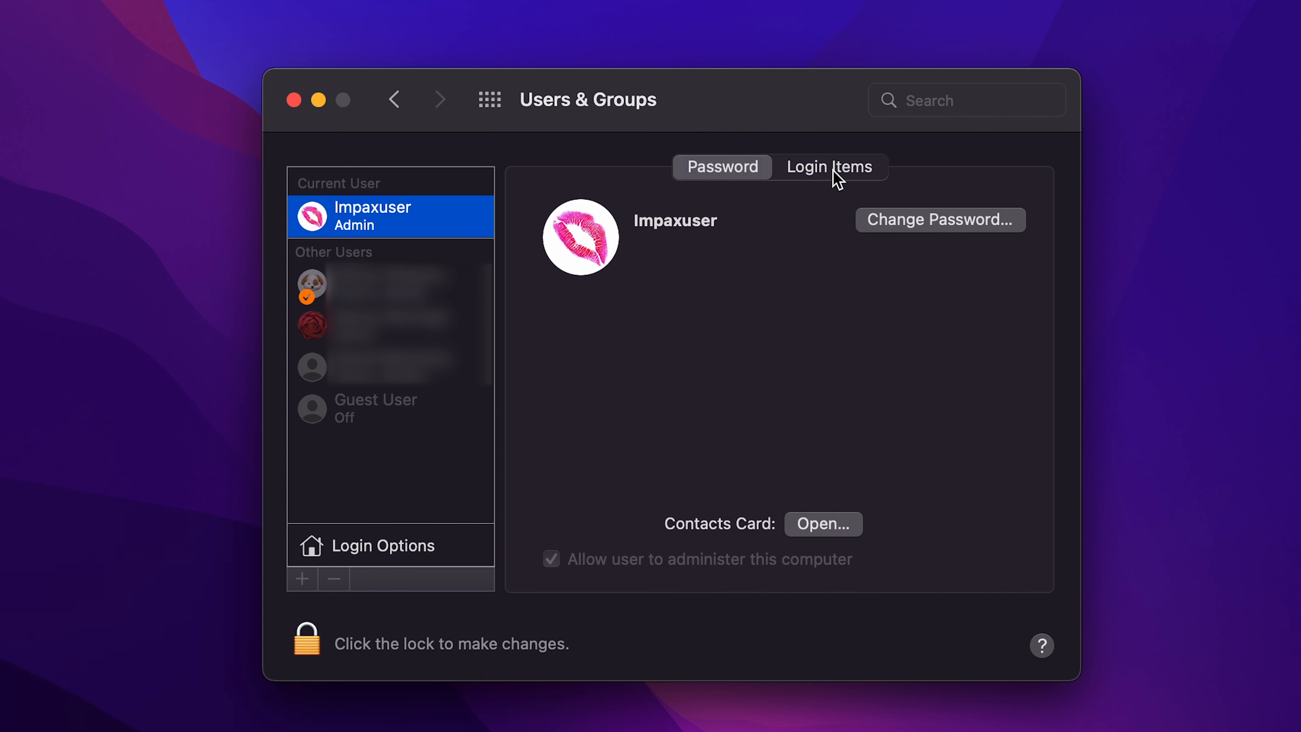
Show the user's Login Items and select the uTorrent Web startup entry
{"action": "left_click", "coordinate": [830, 168]}
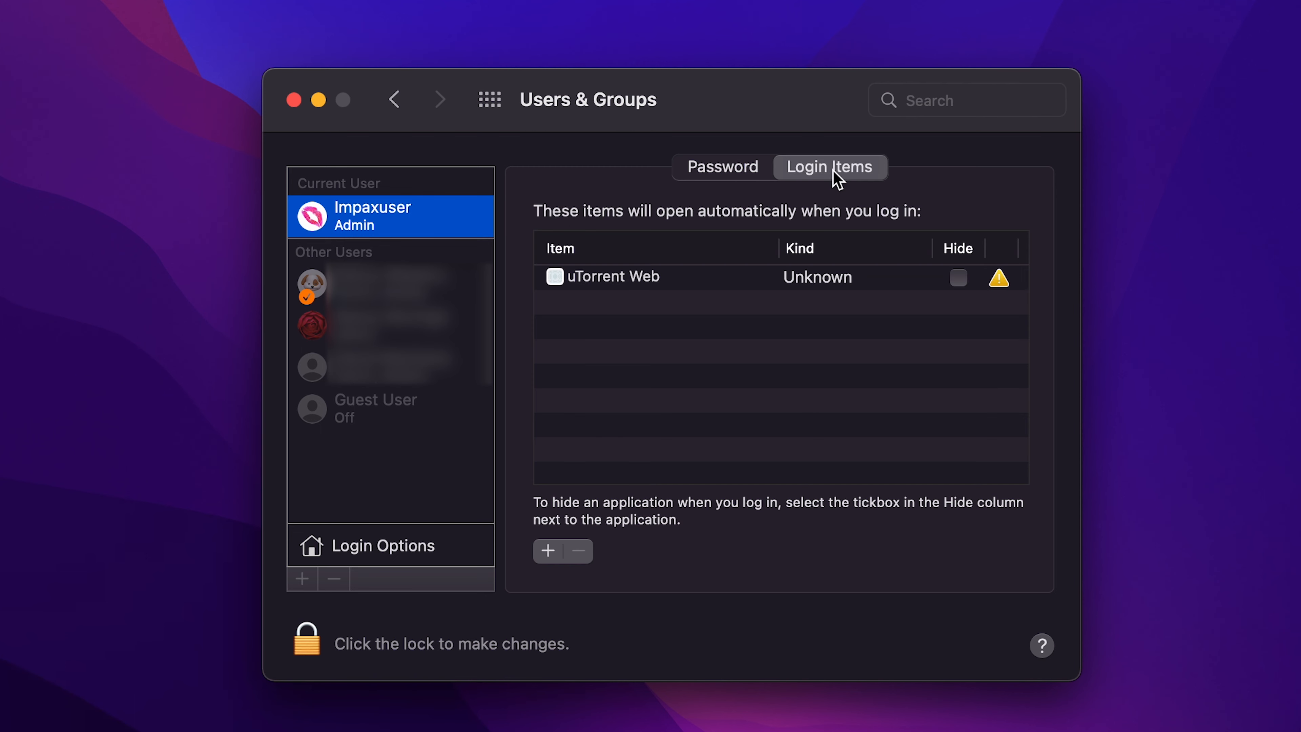
{"action": "mouse_move", "coordinate": [580, 244]}
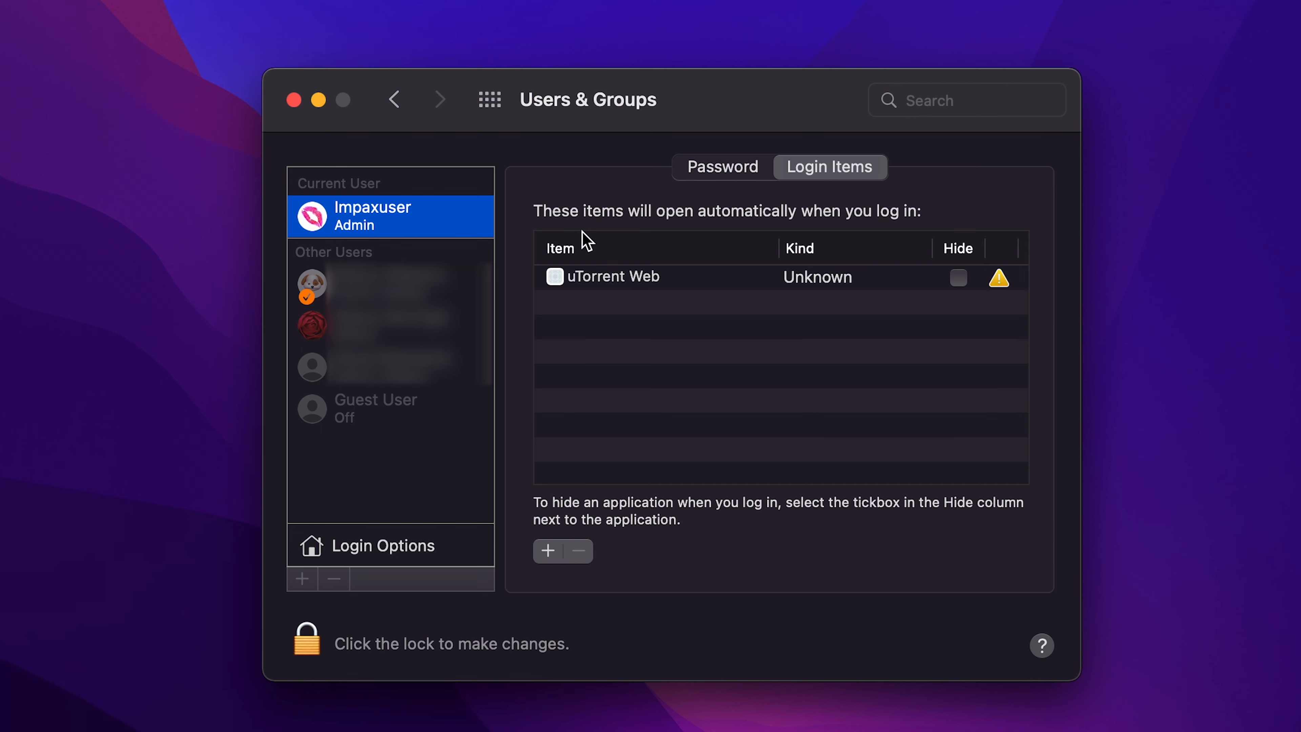
{"action": "mouse_move", "coordinate": [714, 236]}
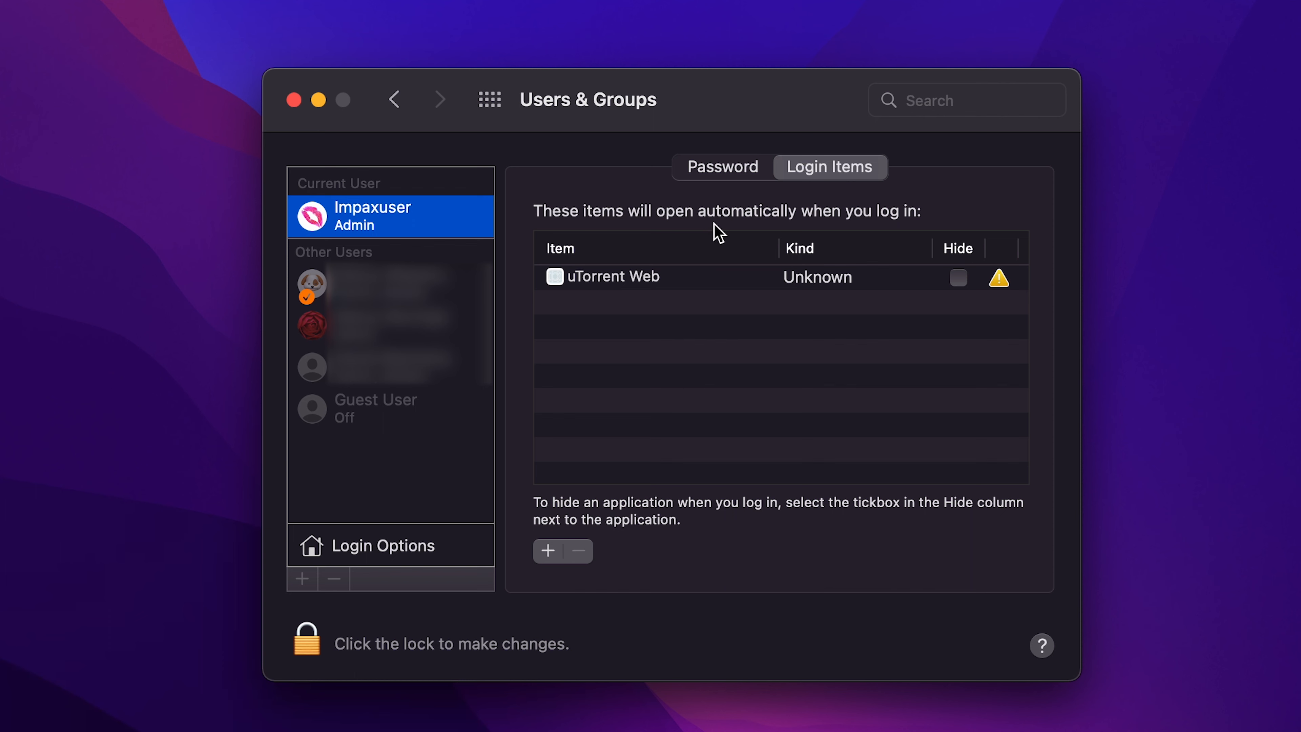
{"action": "mouse_move", "coordinate": [643, 319]}
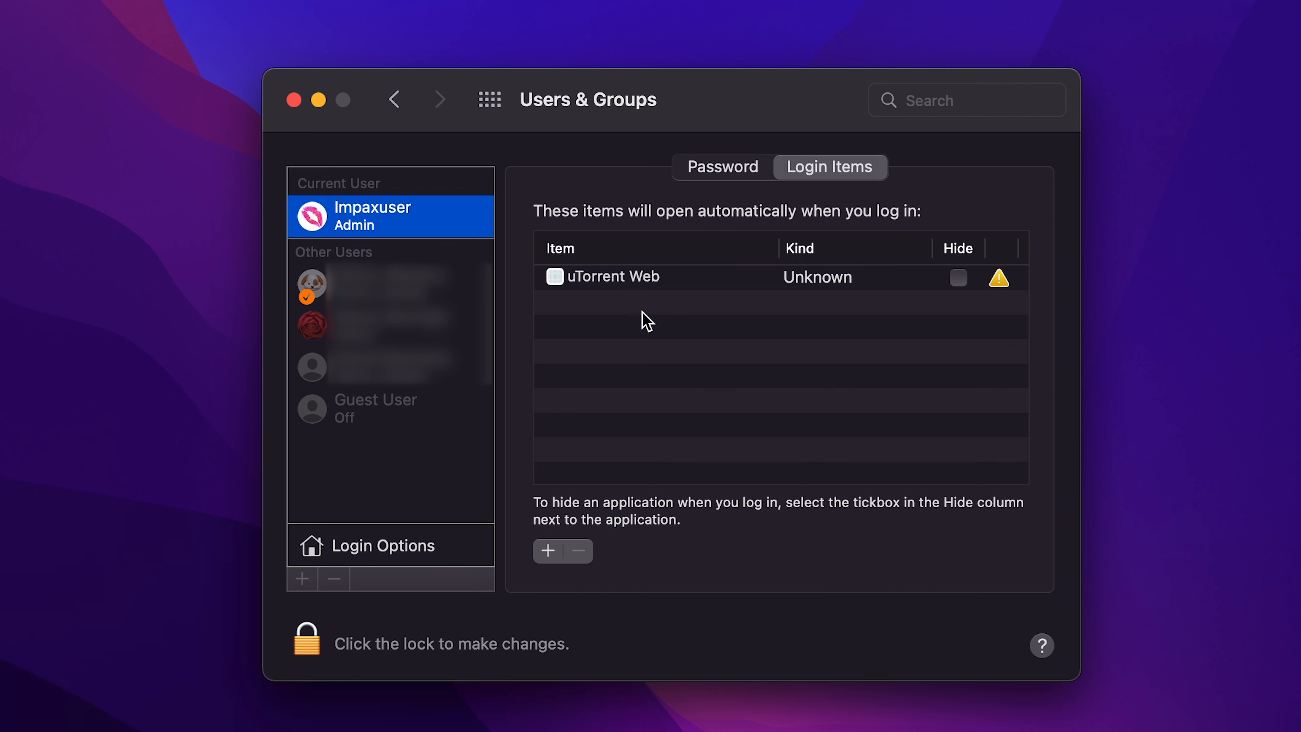
{"action": "mouse_move", "coordinate": [603, 338]}
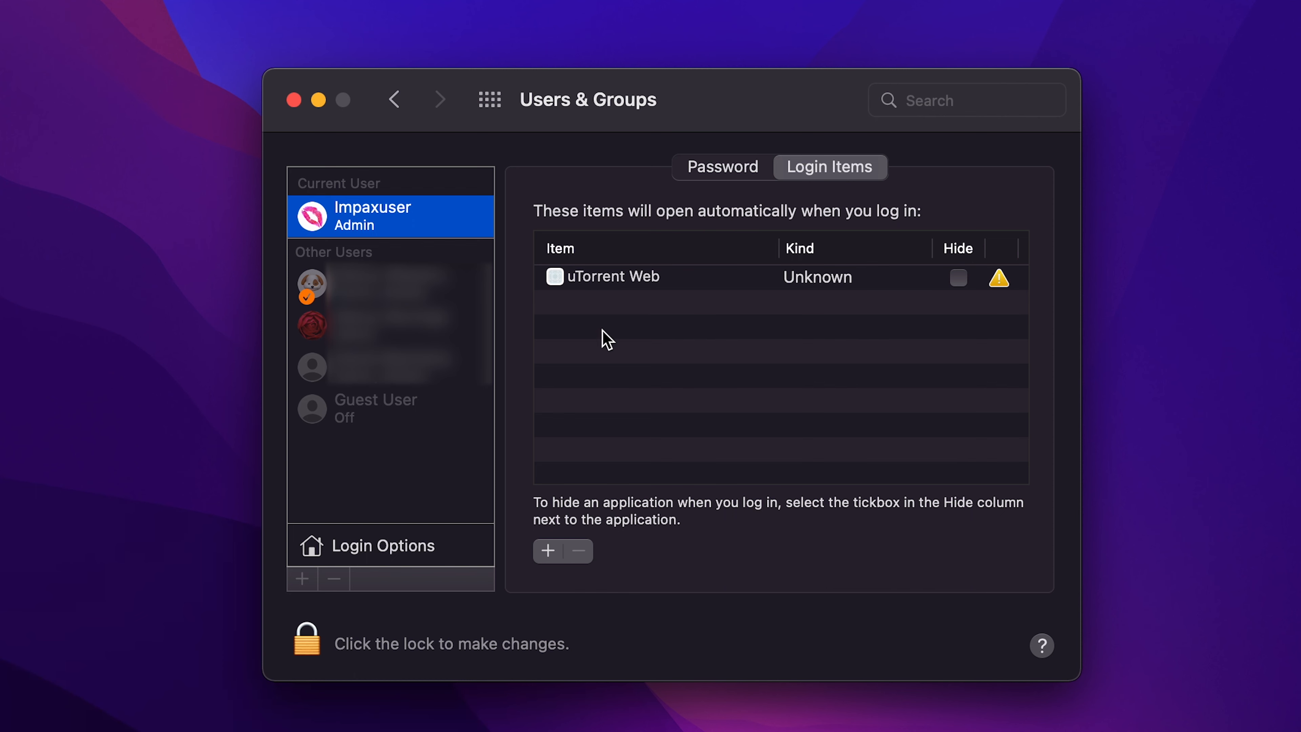
{"action": "mouse_move", "coordinate": [595, 457]}
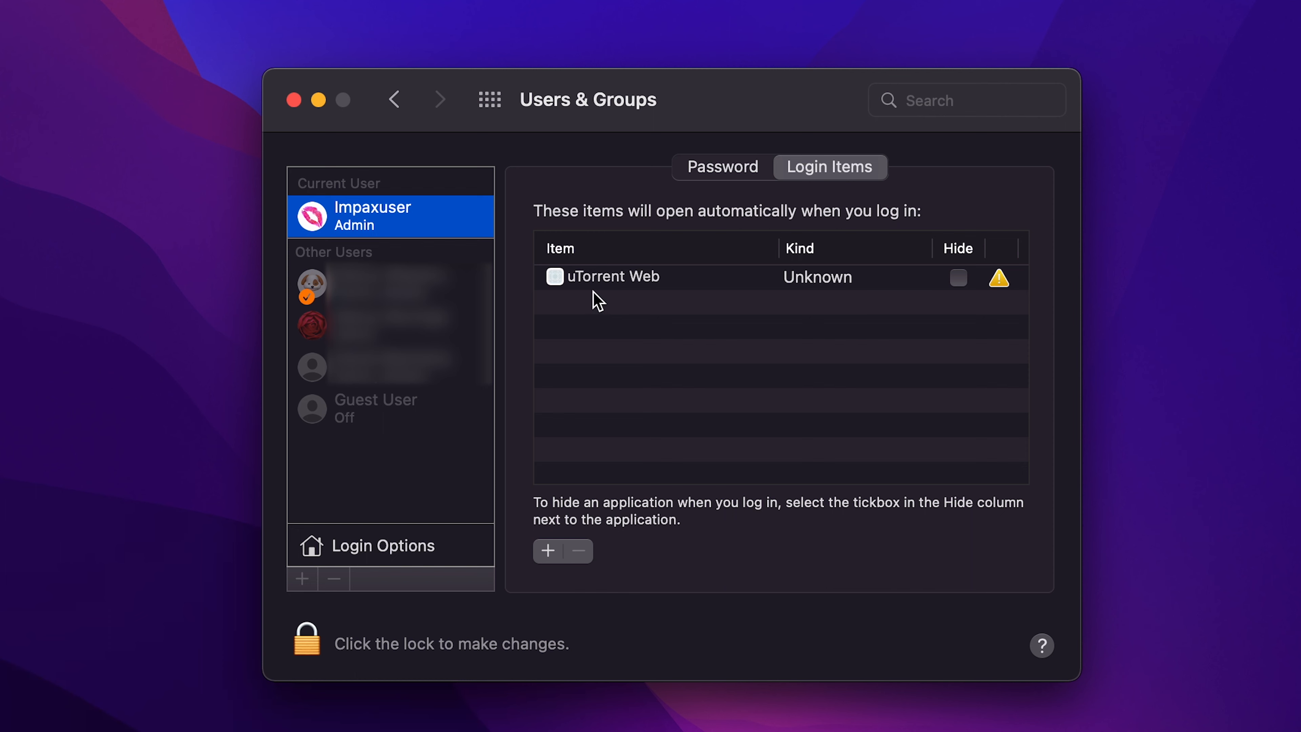
{"action": "left_click", "coordinate": [614, 276]}
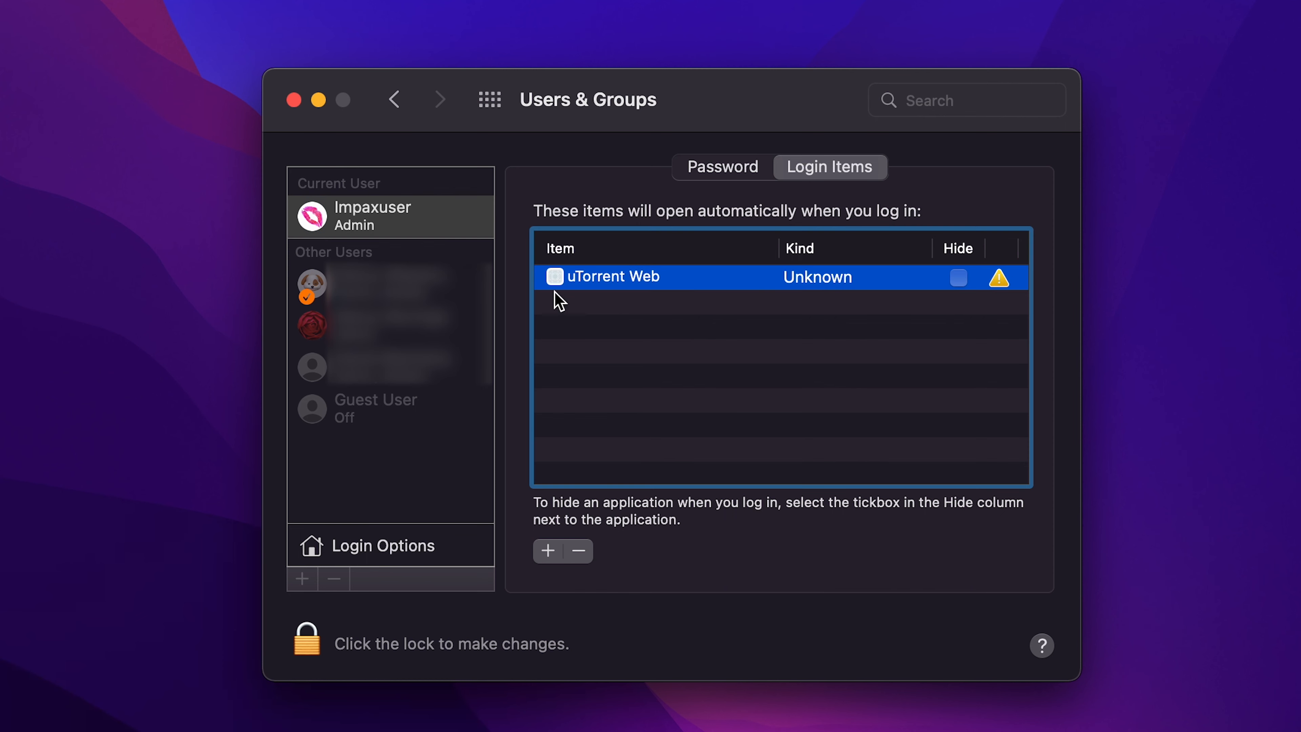
{"action": "mouse_move", "coordinate": [554, 325]}
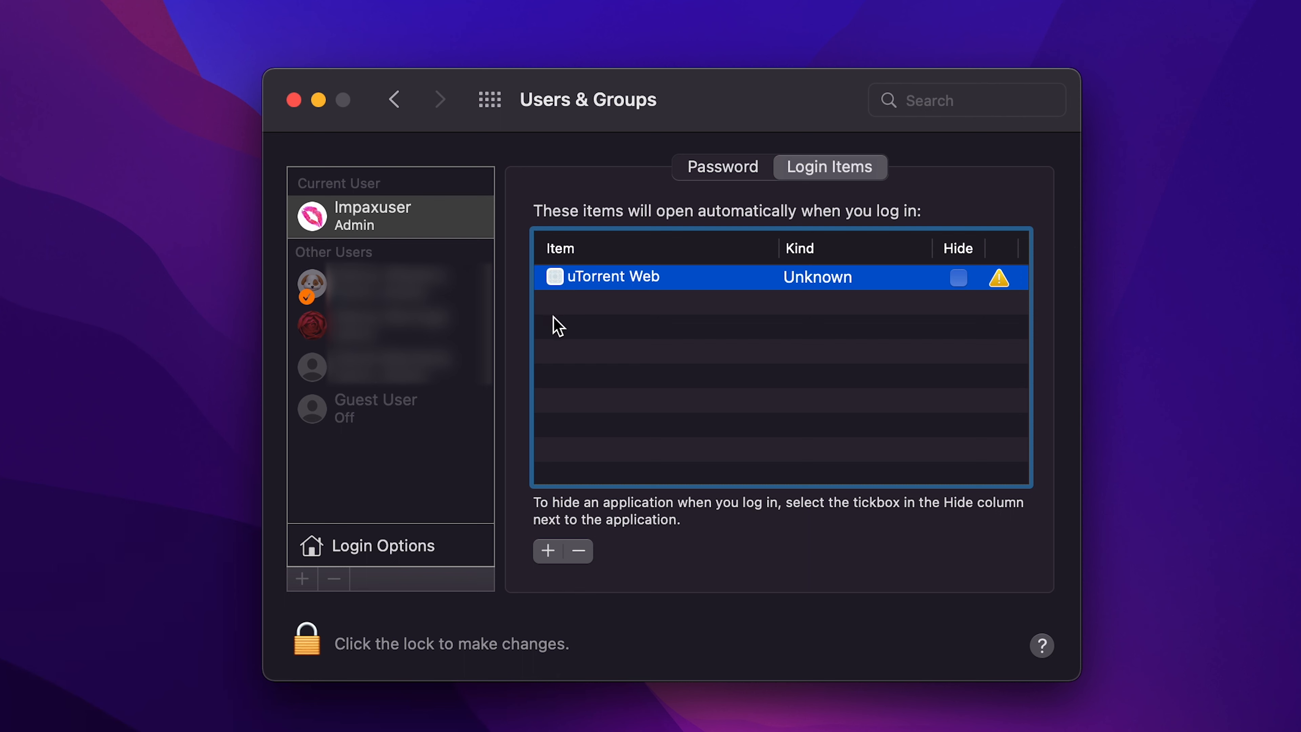